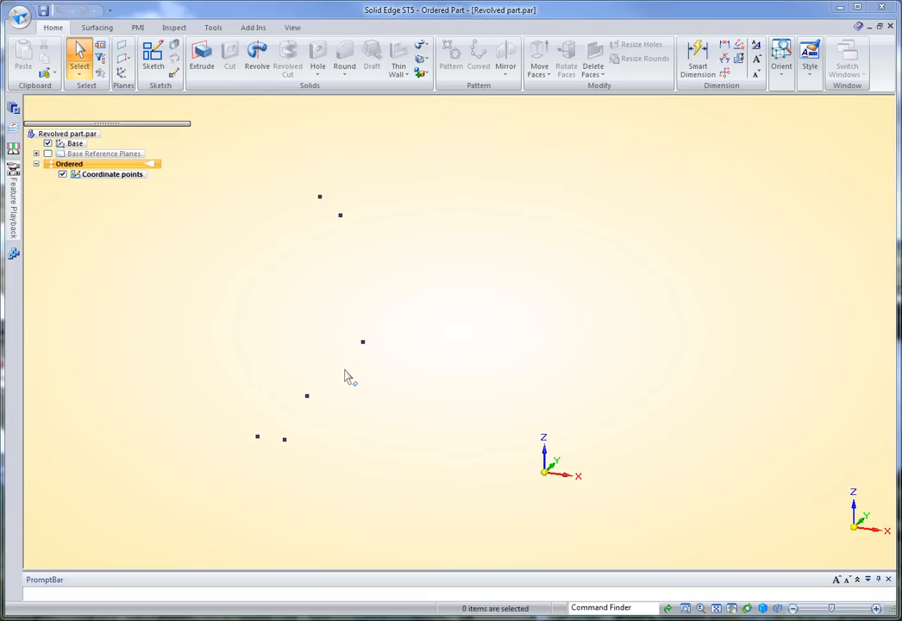
{"action": "mouse_move", "coordinate": [333, 369]}
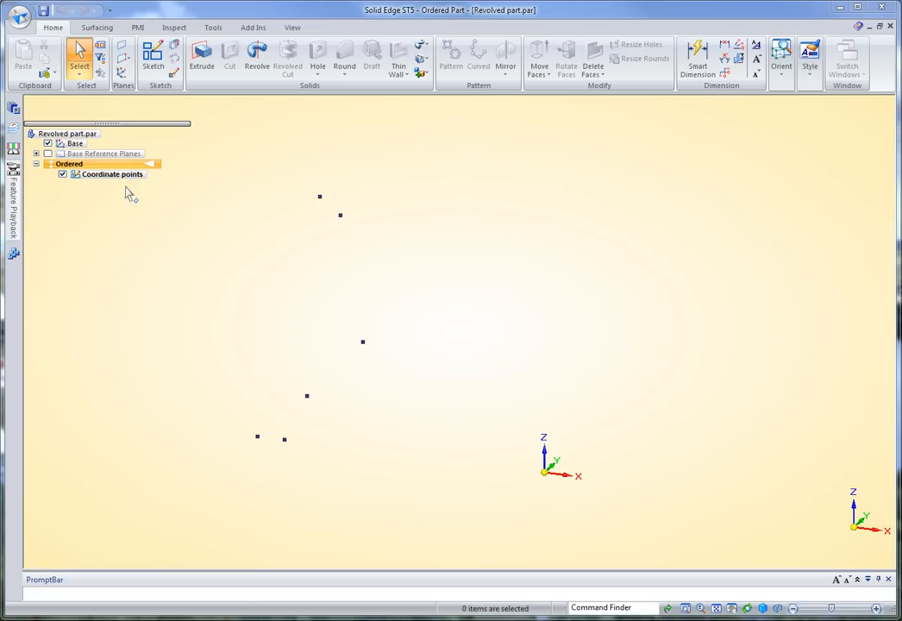
- Open the Coordinate points sketch so its coordinate dimensions appear on the revolved part
{"action": "left_click", "coordinate": [110, 173]}
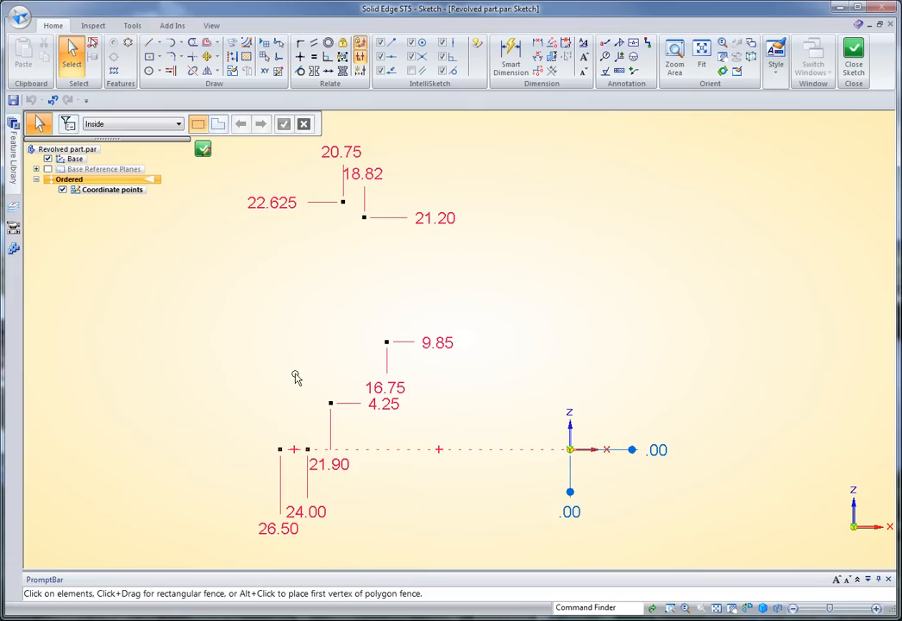
{"action": "mouse_move", "coordinate": [252, 357]}
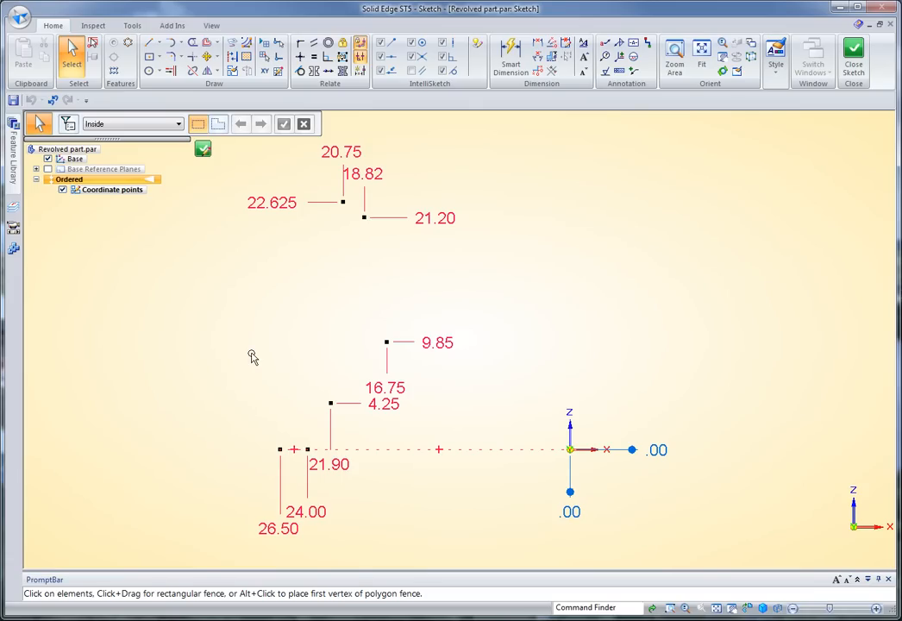
{"action": "mouse_move", "coordinate": [231, 297]}
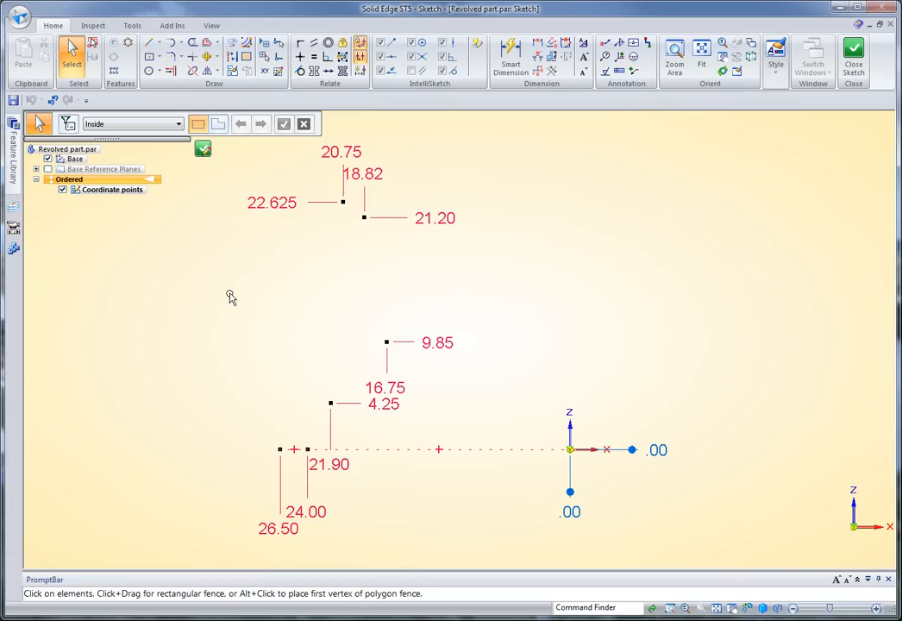
{"action": "mouse_move", "coordinate": [664, 145]}
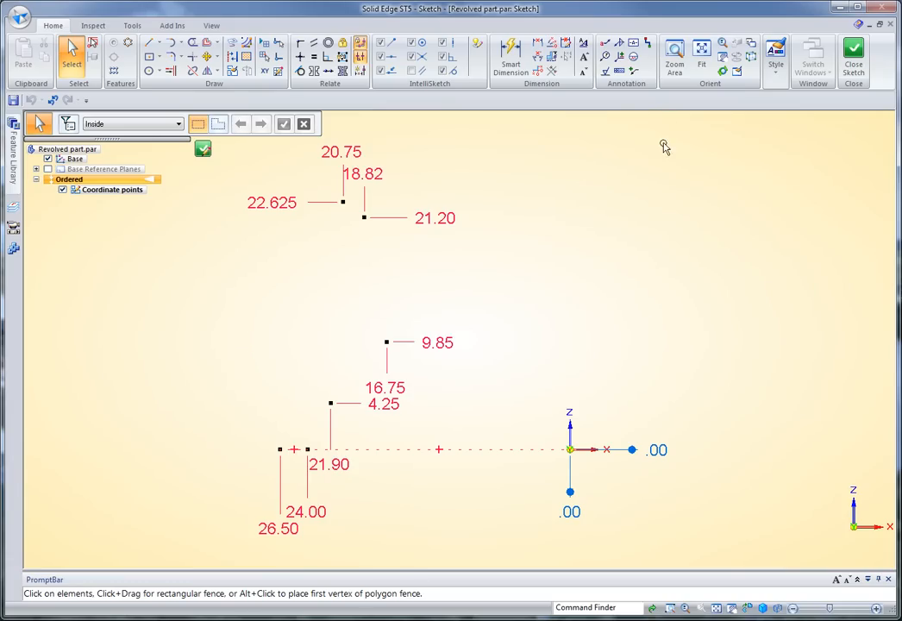
{"action": "mouse_move", "coordinate": [634, 57]}
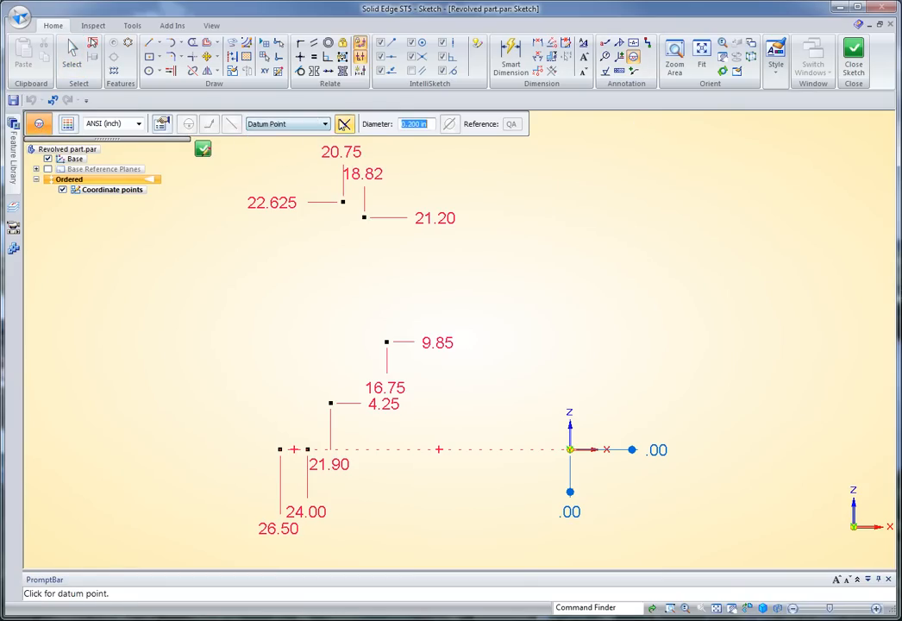
- Place datum point symbols on the coordinate points, including the upper-right one
{"action": "left_click", "coordinate": [345, 124]}
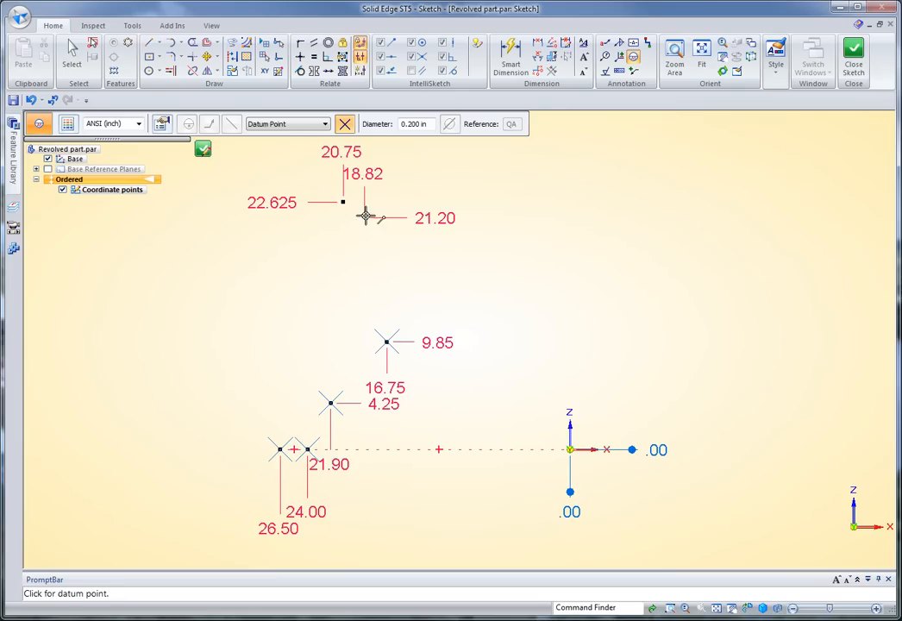
{"action": "left_click", "coordinate": [342, 201]}
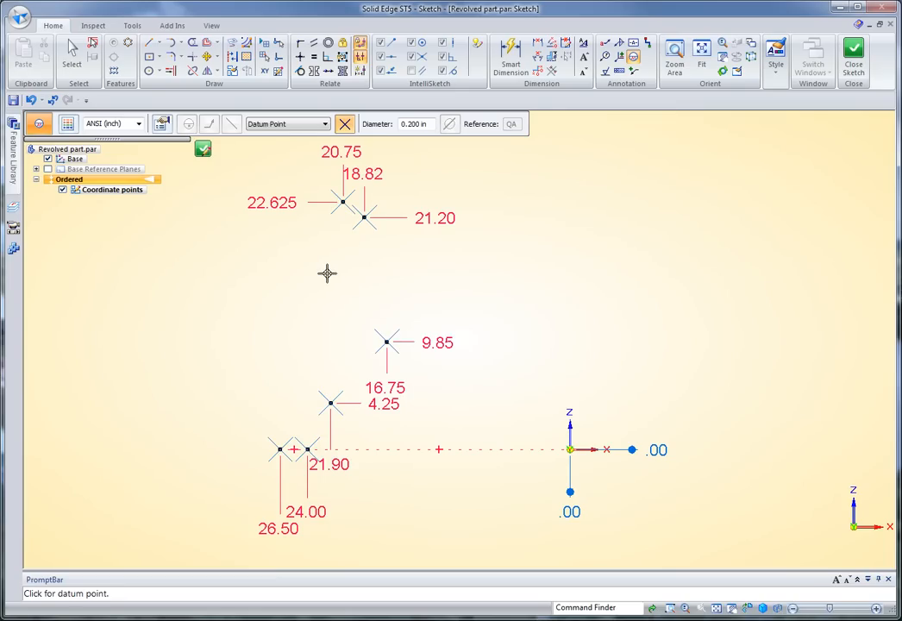
{"action": "mouse_move", "coordinate": [300, 435]}
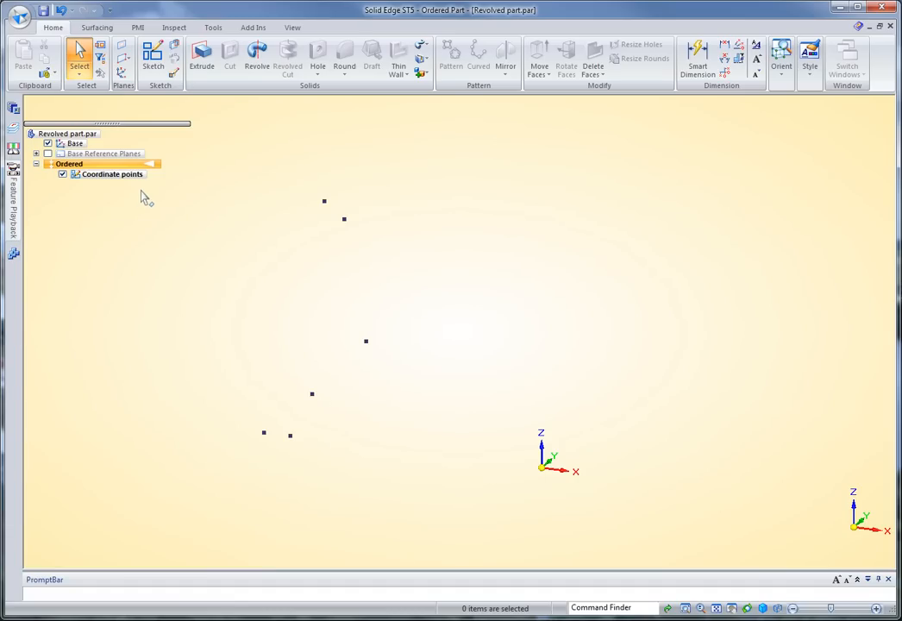
{"action": "mouse_move", "coordinate": [243, 136]}
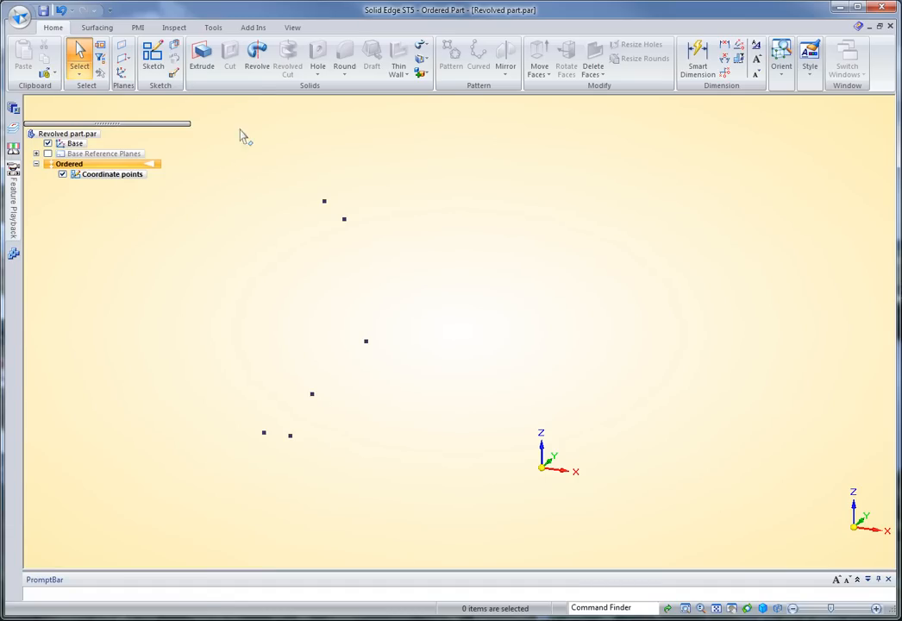
{"action": "mouse_move", "coordinate": [152, 55]}
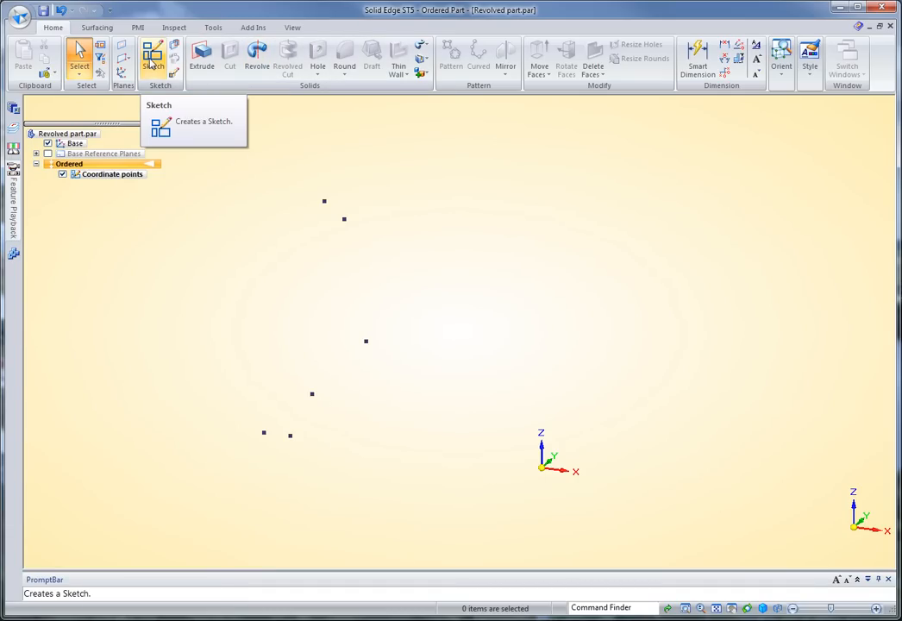
{"action": "mouse_move", "coordinate": [284, 191]}
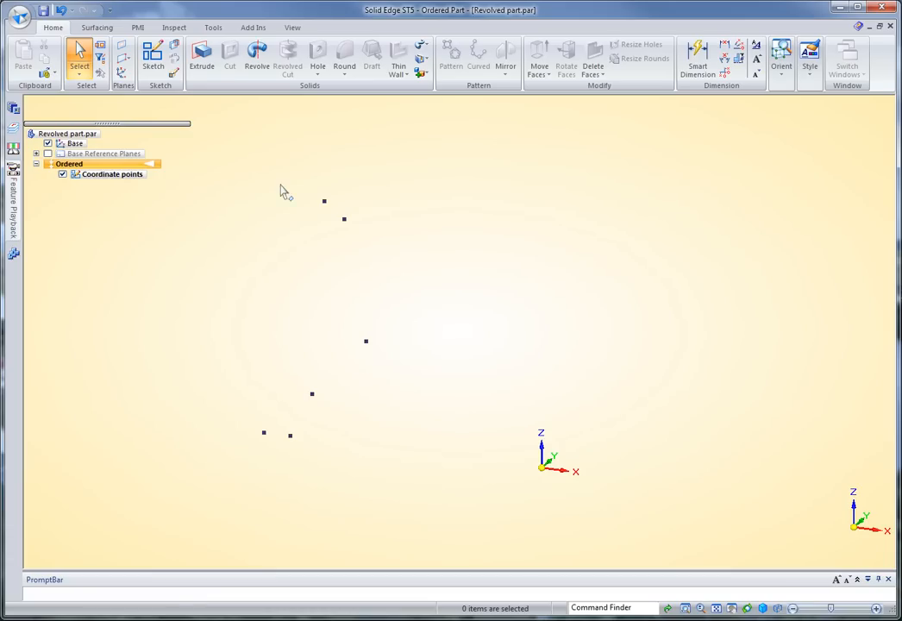
- Start a revolved protrusion with its profile sketch on the base reference plane
{"action": "left_click", "coordinate": [255, 52]}
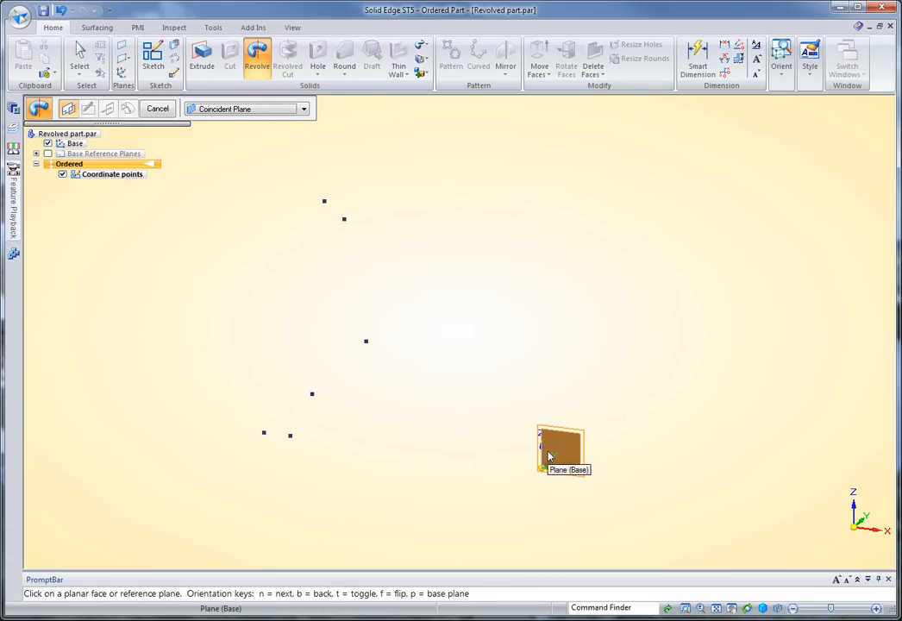
{"action": "left_click", "coordinate": [561, 449]}
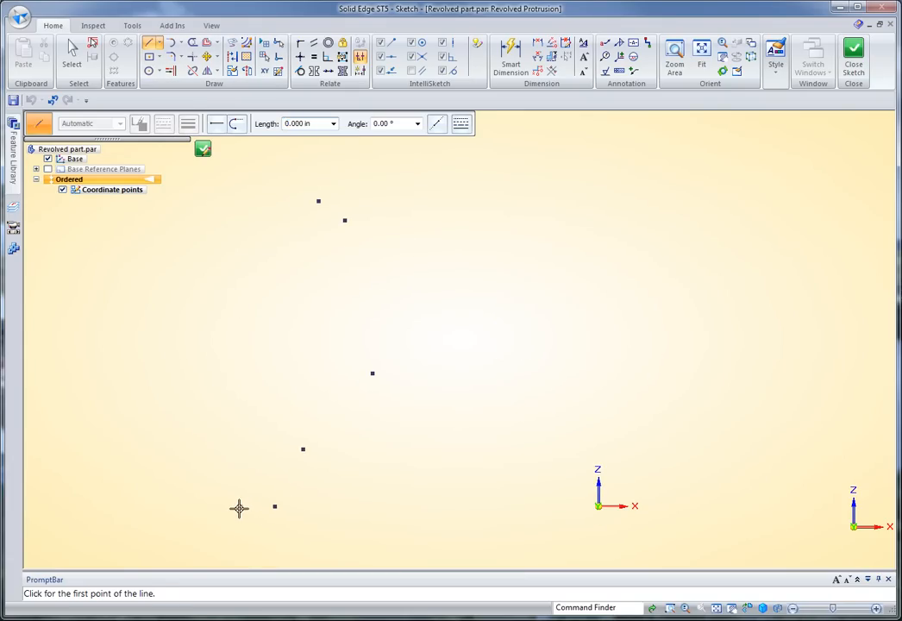
- Draw a short horizontal line from the lower-left point joined to a long slanted line
{"action": "left_click", "coordinate": [240, 507]}
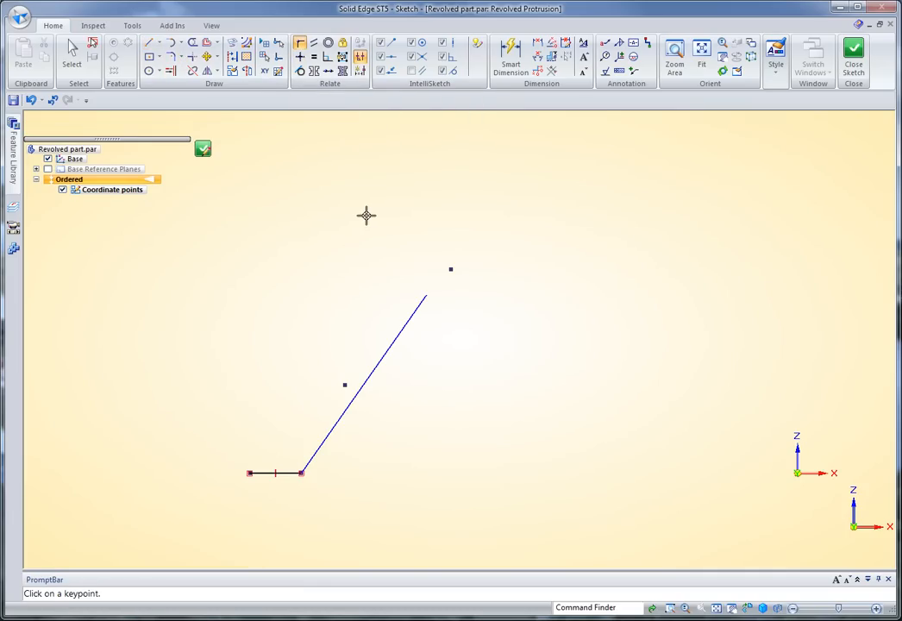
{"action": "mouse_move", "coordinate": [345, 387]}
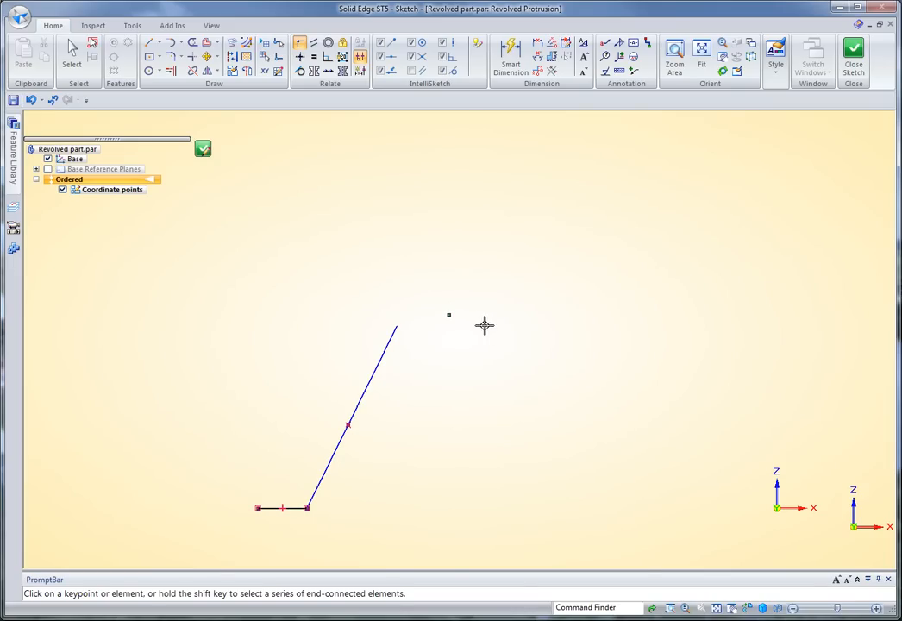
{"action": "mouse_move", "coordinate": [483, 357]}
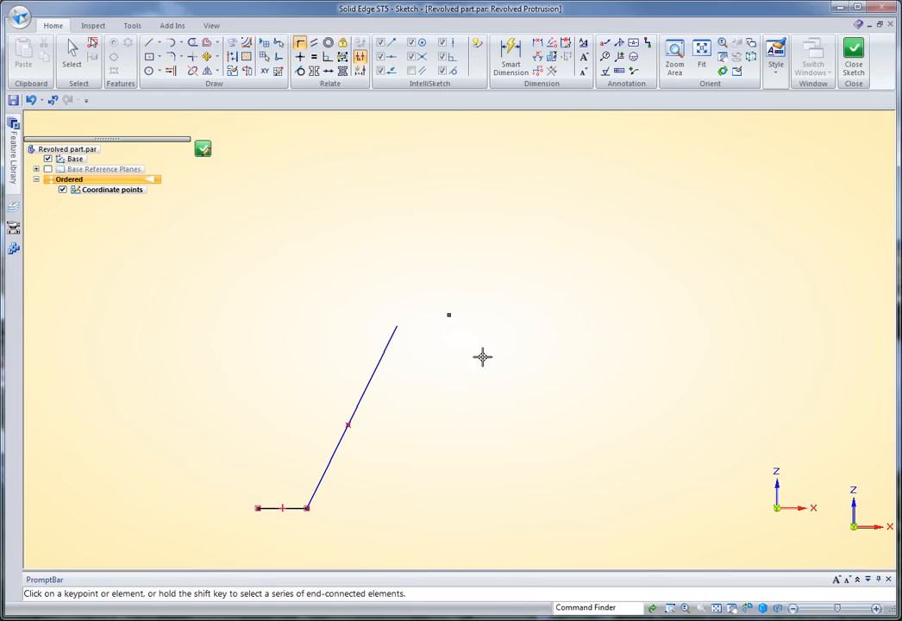
{"action": "mouse_move", "coordinate": [425, 311]}
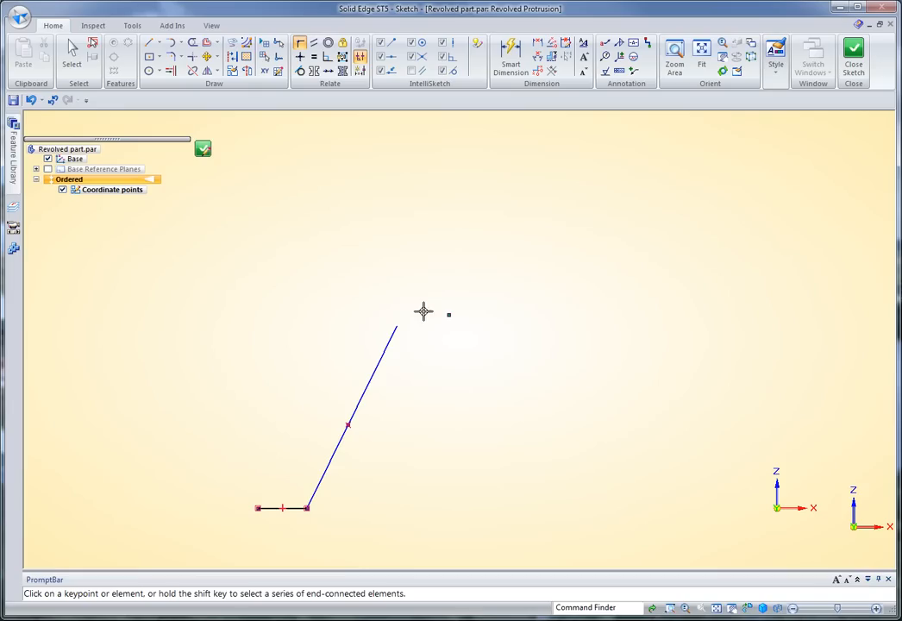
{"action": "right_click", "coordinate": [422, 312]}
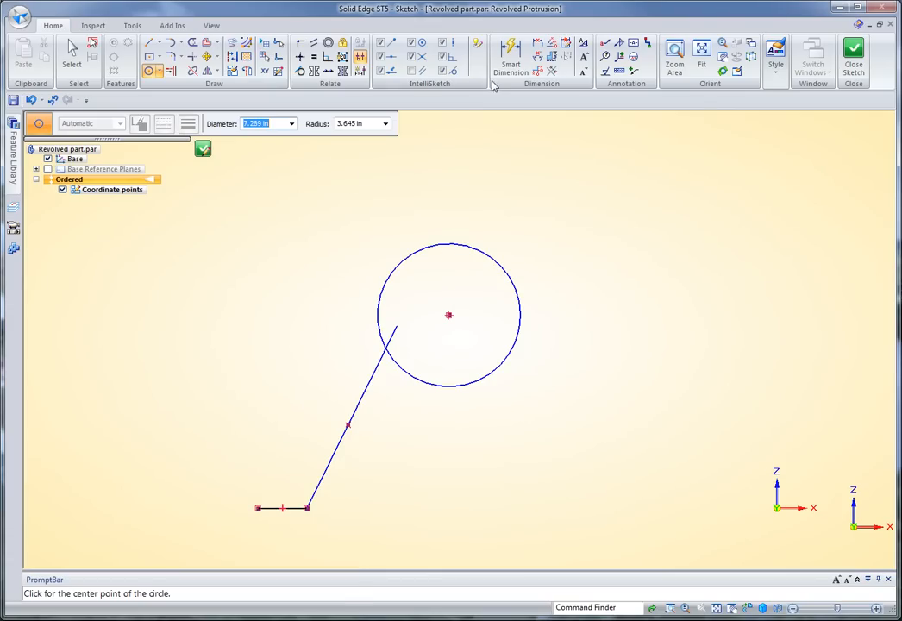
- Give the profile circle a 4.450 radius with Smart Dimension
{"action": "left_click", "coordinate": [511, 55]}
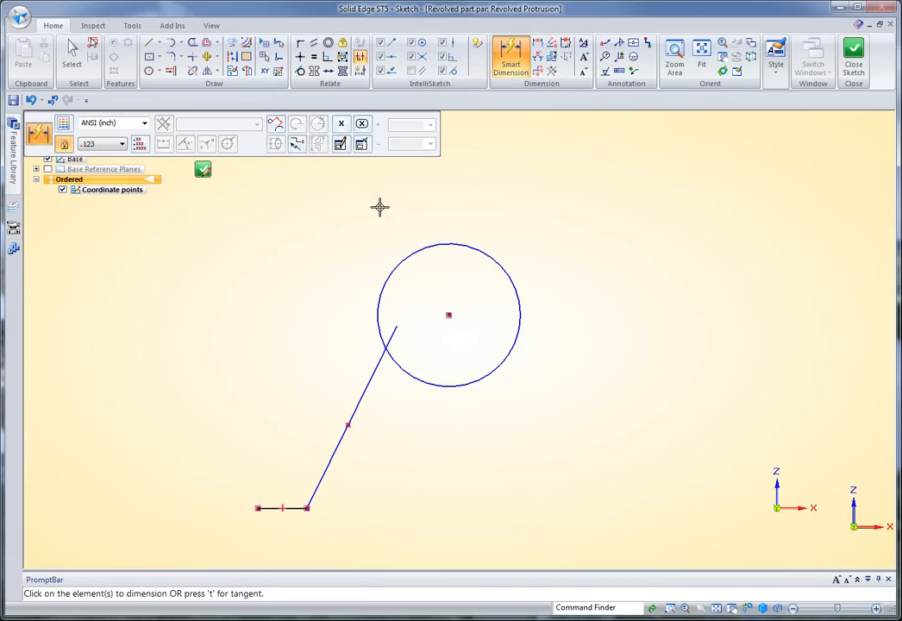
{"action": "left_click", "coordinate": [445, 248]}
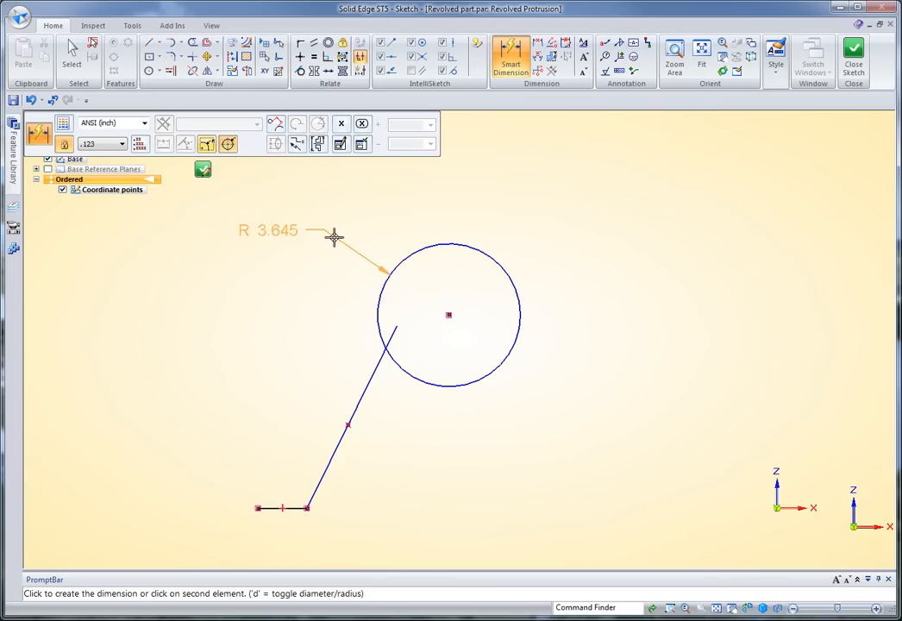
{"action": "left_click", "coordinate": [334, 238]}
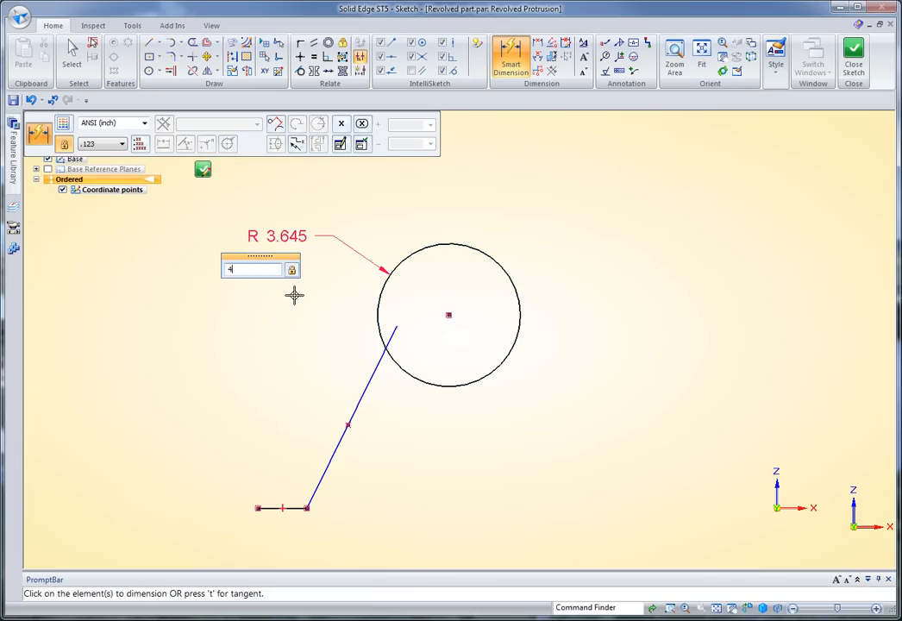
{"action": "type", "text": "4.450"}
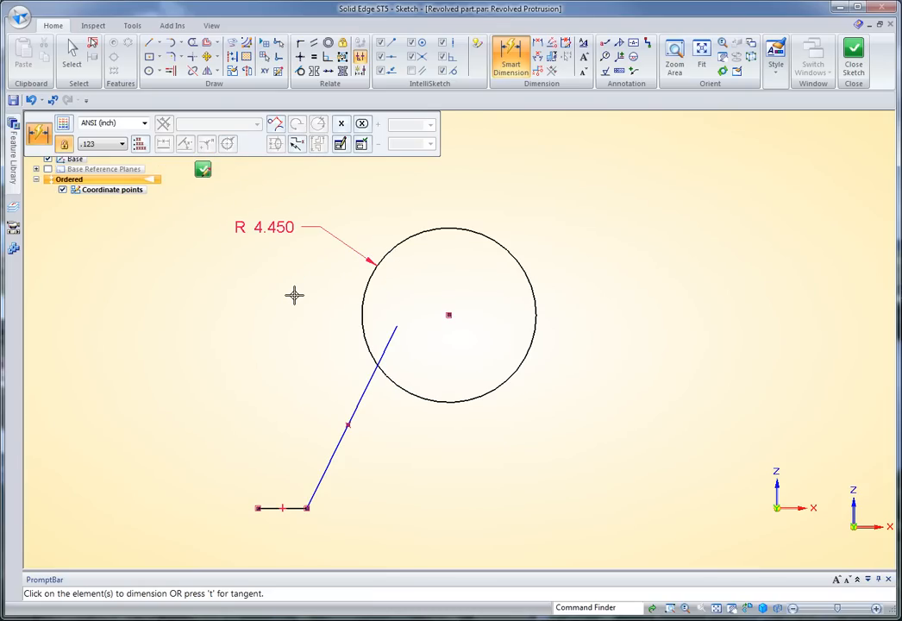
{"action": "right_click", "coordinate": [304, 338]}
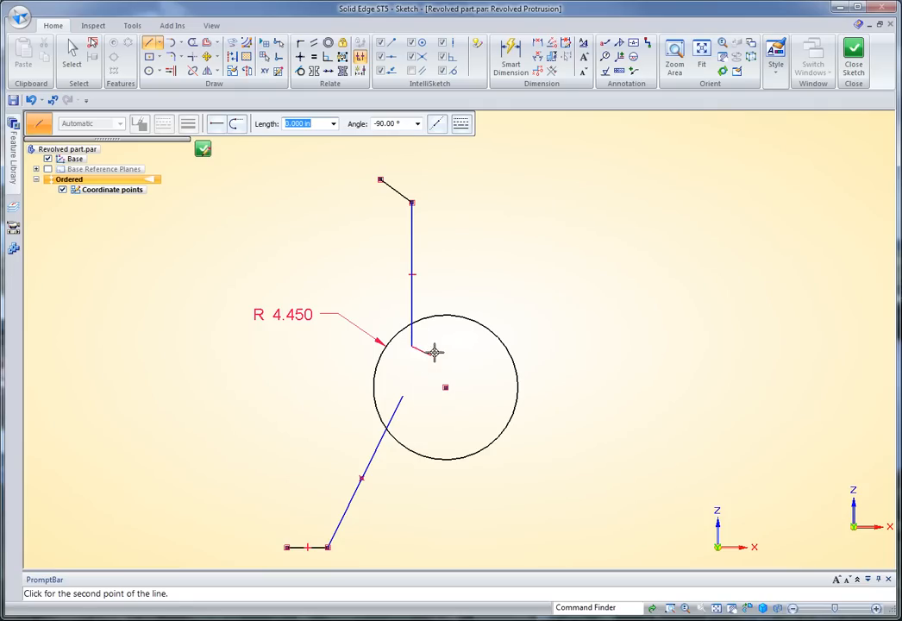
- Add the upper profile line and trim the unused part of the circle to an arc
{"action": "left_click", "coordinate": [193, 43]}
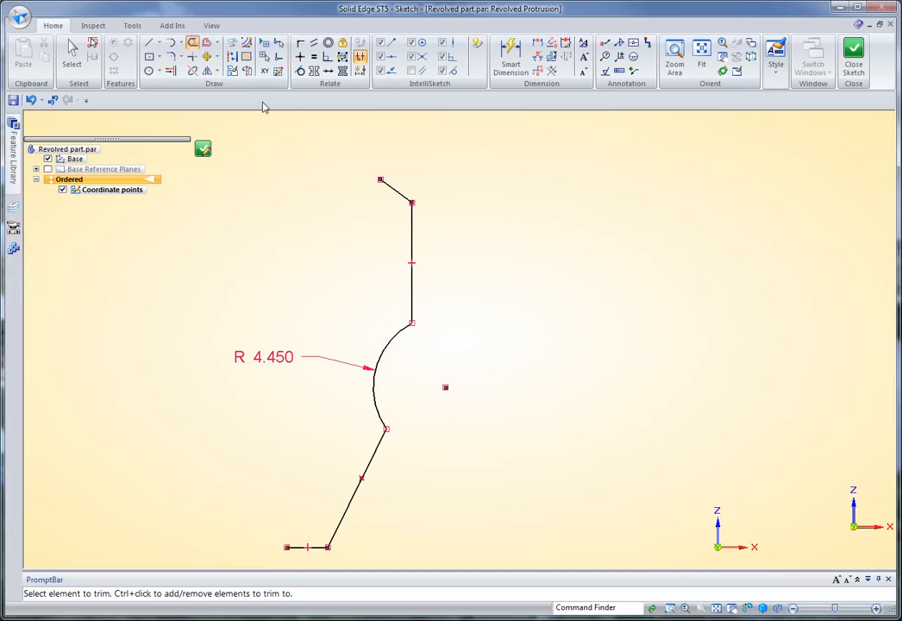
{"action": "left_click", "coordinate": [207, 41]}
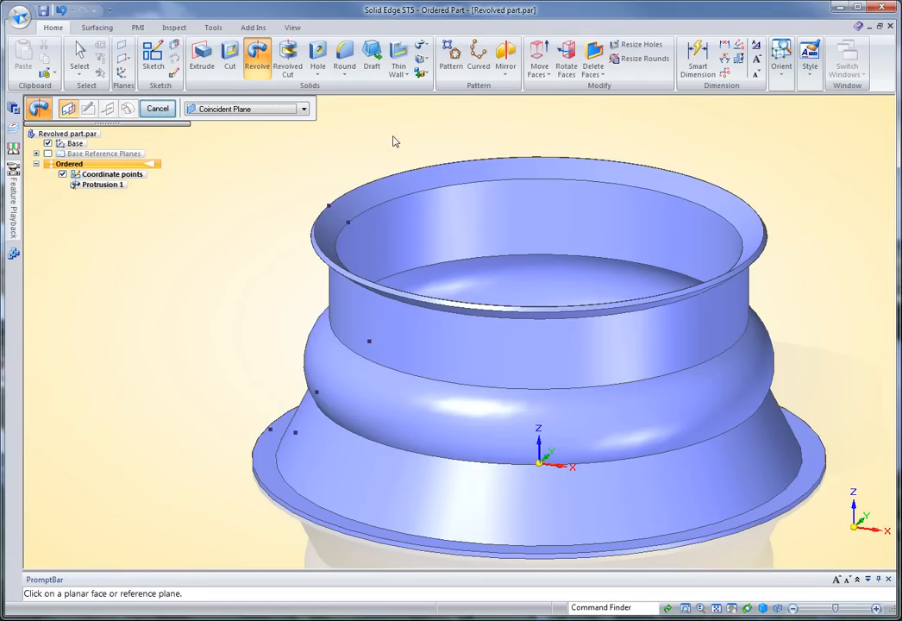
{"action": "mouse_move", "coordinate": [462, 148]}
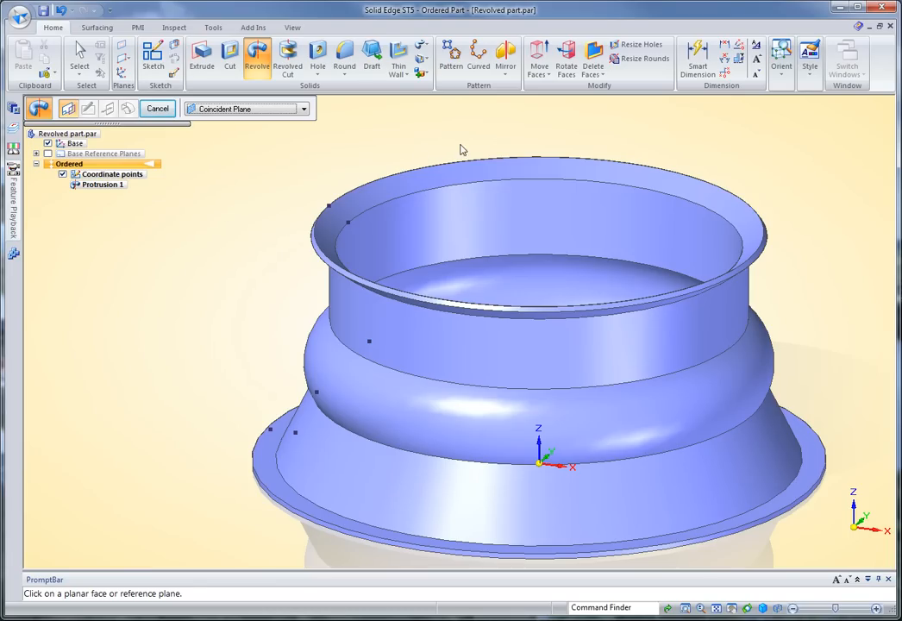
{"action": "mouse_move", "coordinate": [293, 176]}
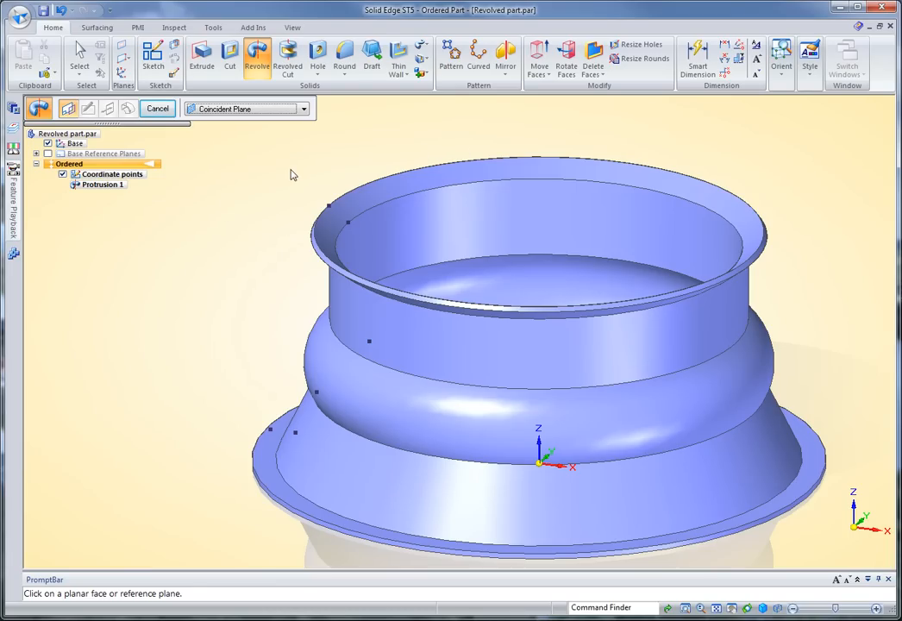
- Exit Revolve leaving Protrusion 1 finished and switch to the PMI tools
{"action": "left_click", "coordinate": [79, 53]}
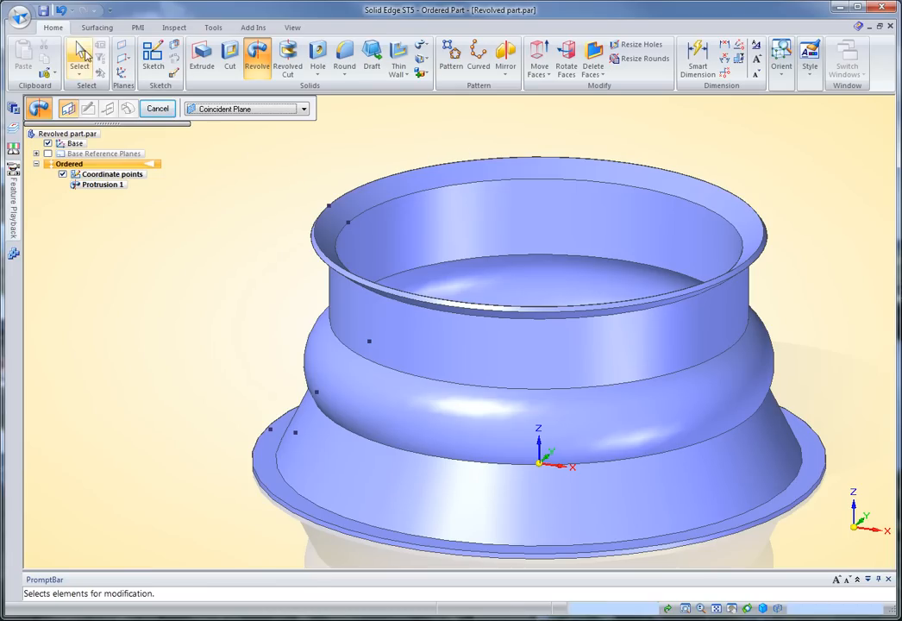
{"action": "left_click", "coordinate": [157, 107]}
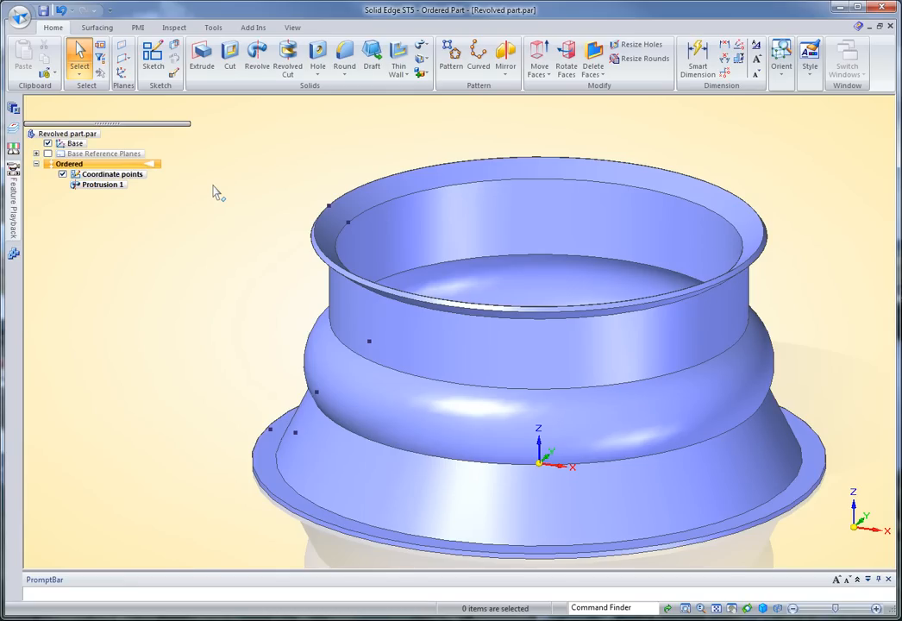
{"action": "mouse_move", "coordinate": [240, 193]}
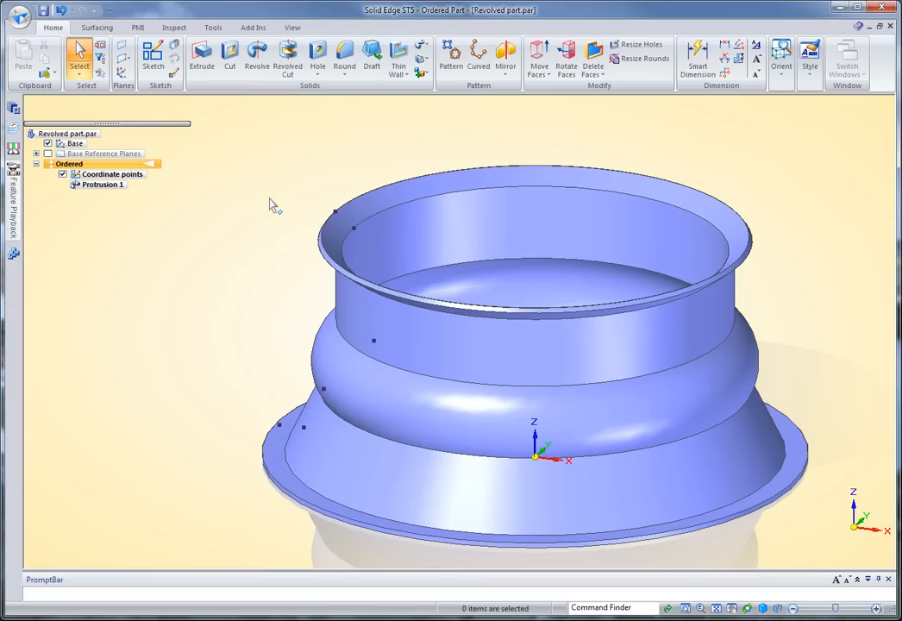
{"action": "mouse_move", "coordinate": [269, 183]}
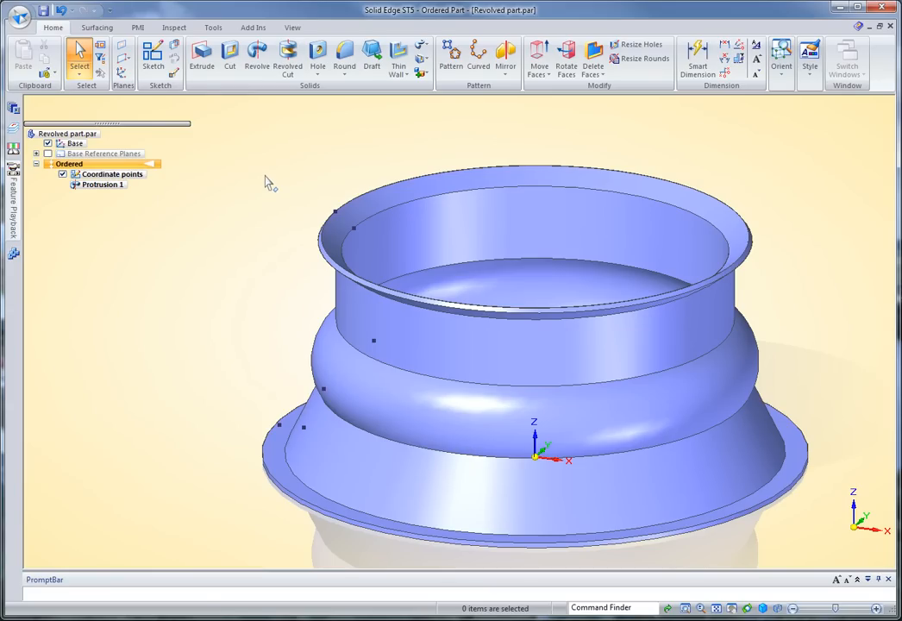
{"action": "left_click", "coordinate": [136, 27]}
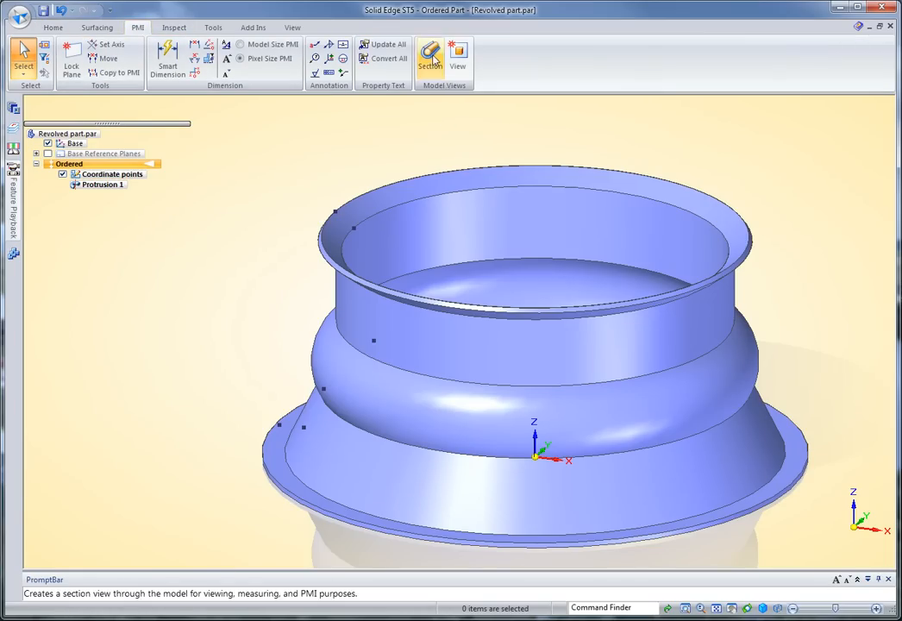
- Create a 3D section view cutting the flared part along the base reference plane
{"action": "left_click", "coordinate": [430, 59]}
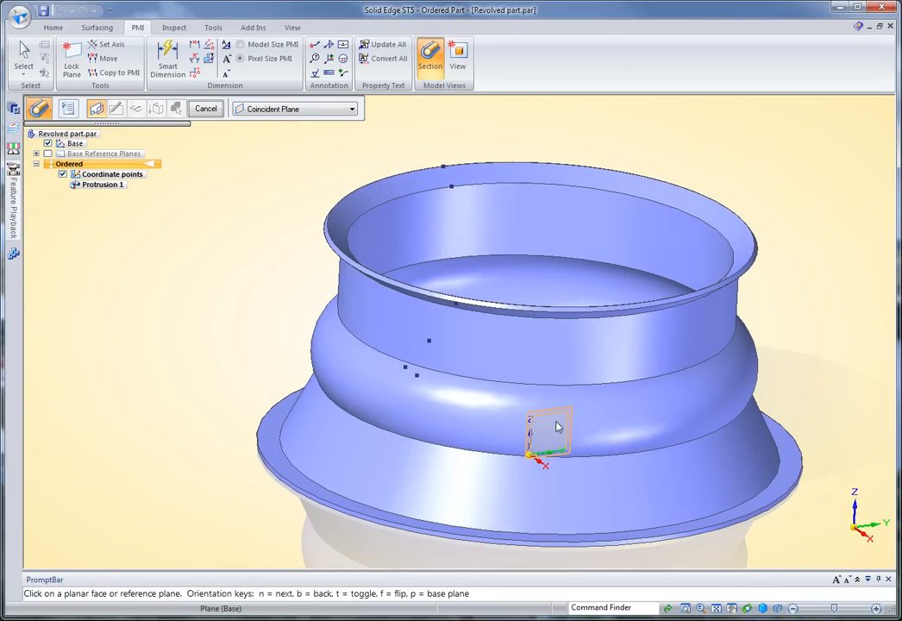
{"action": "left_click", "coordinate": [548, 431]}
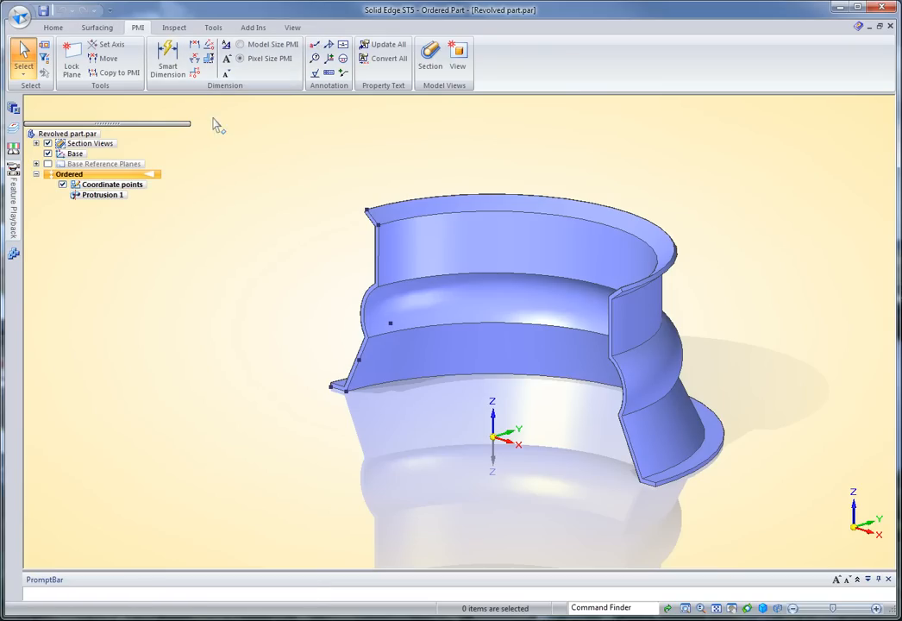
{"action": "mouse_move", "coordinate": [284, 307]}
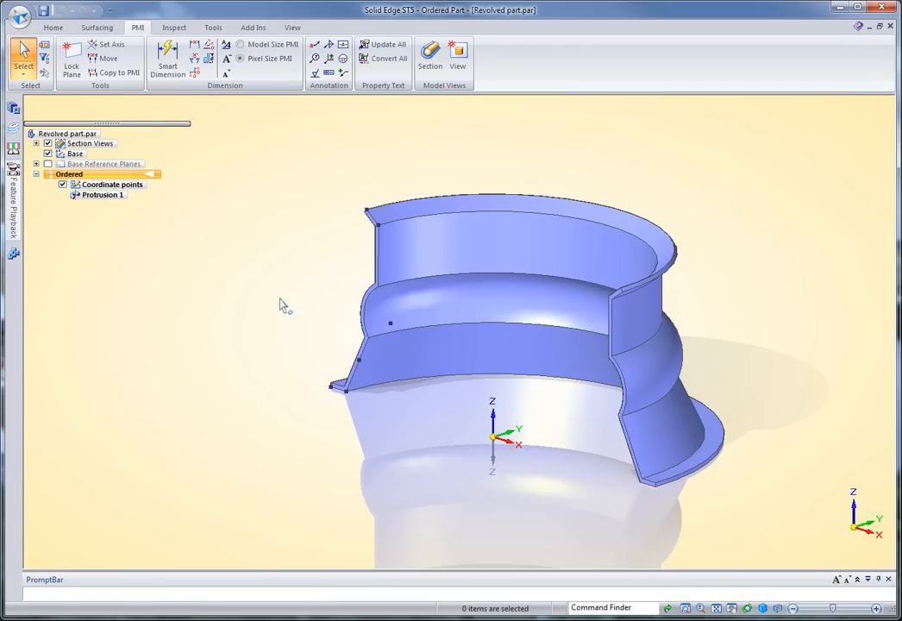
{"action": "mouse_move", "coordinate": [119, 72]}
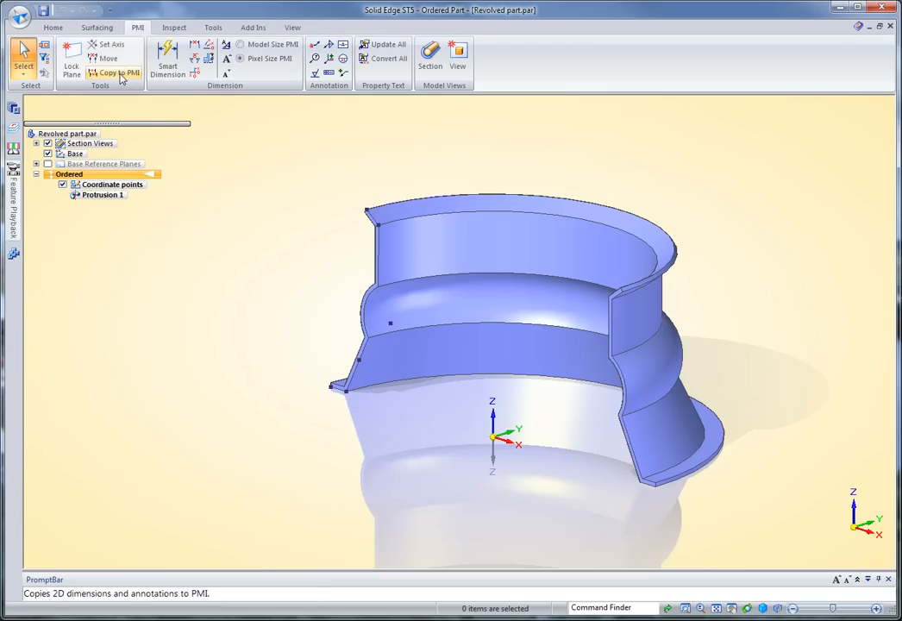
{"action": "mouse_move", "coordinate": [114, 72]}
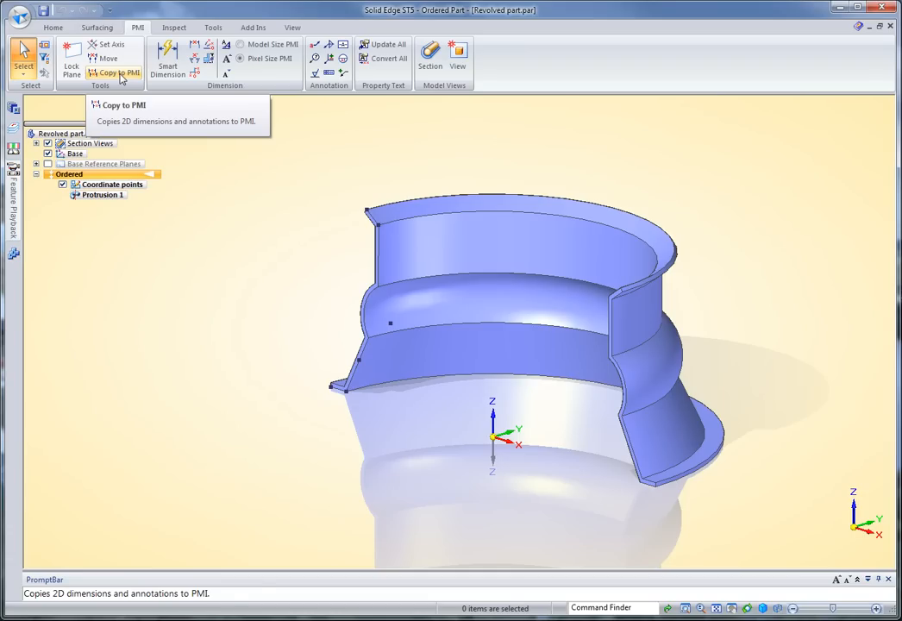
- Copy the Coordinate points sketch's dimensions and datum points to PMI with a selection box
{"action": "left_click", "coordinate": [112, 73]}
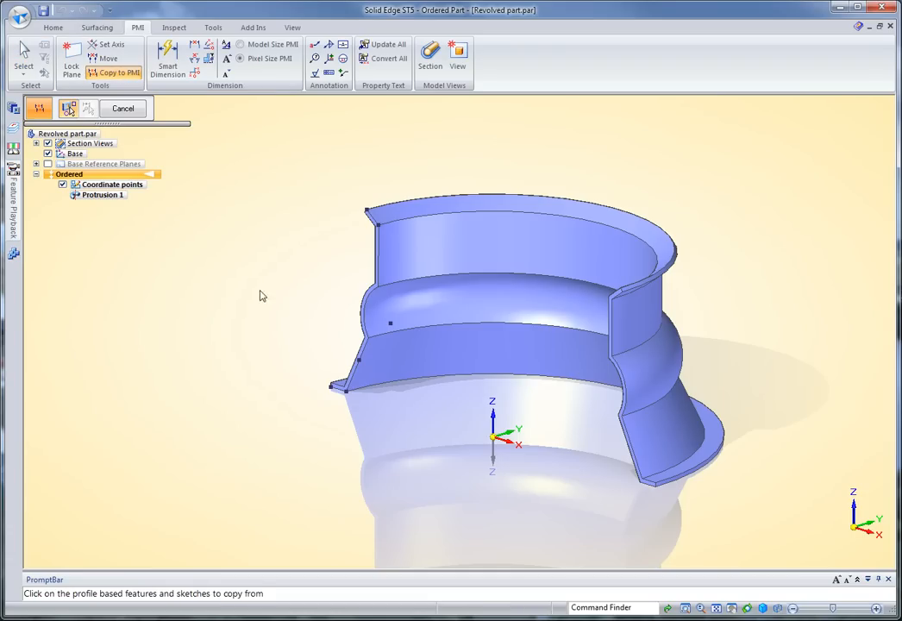
{"action": "left_click", "coordinate": [110, 182]}
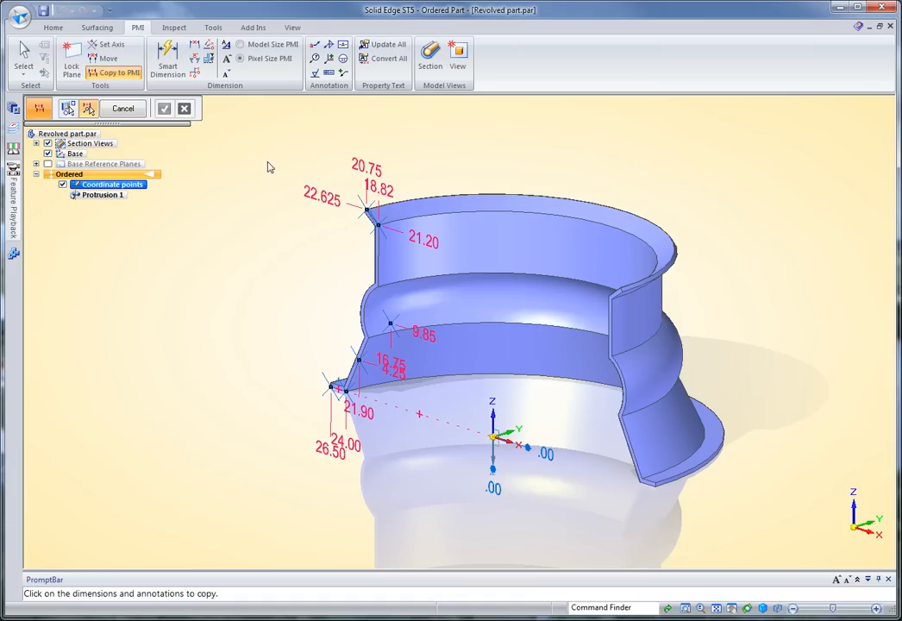
{"action": "left_click_drag", "start_coordinate": [269, 167], "coordinate": [576, 541]}
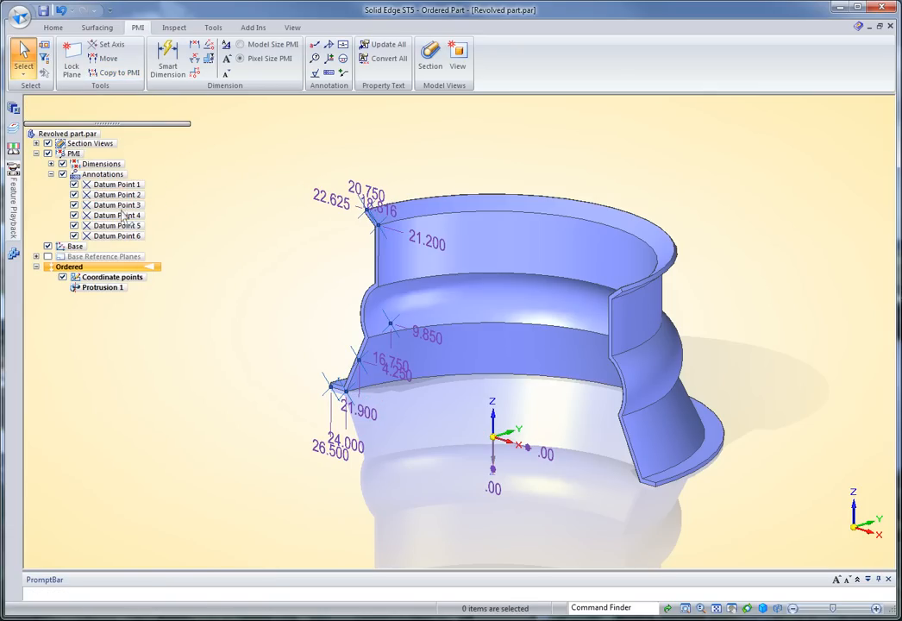
{"action": "left_click", "coordinate": [52, 164]}
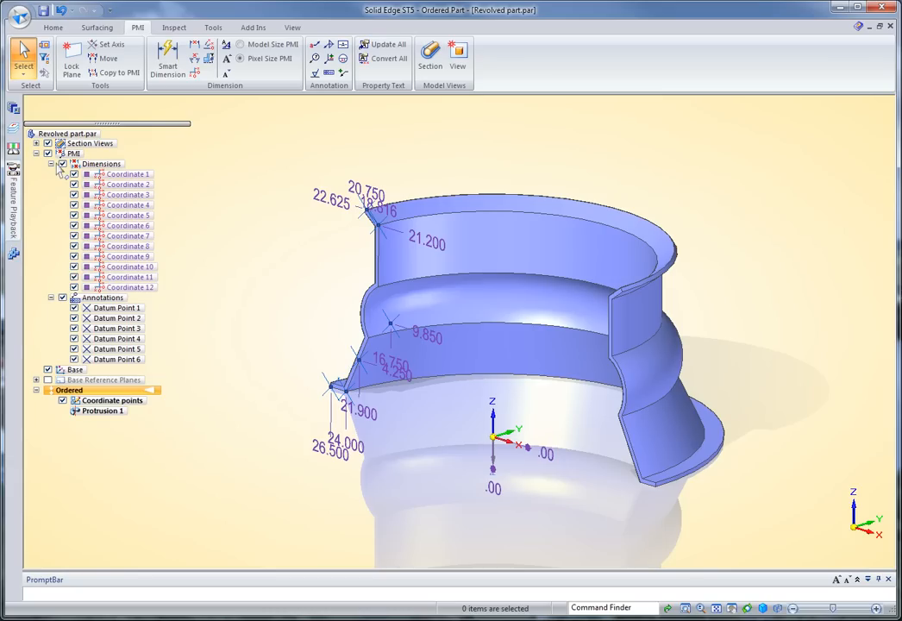
{"action": "left_click", "coordinate": [52, 164]}
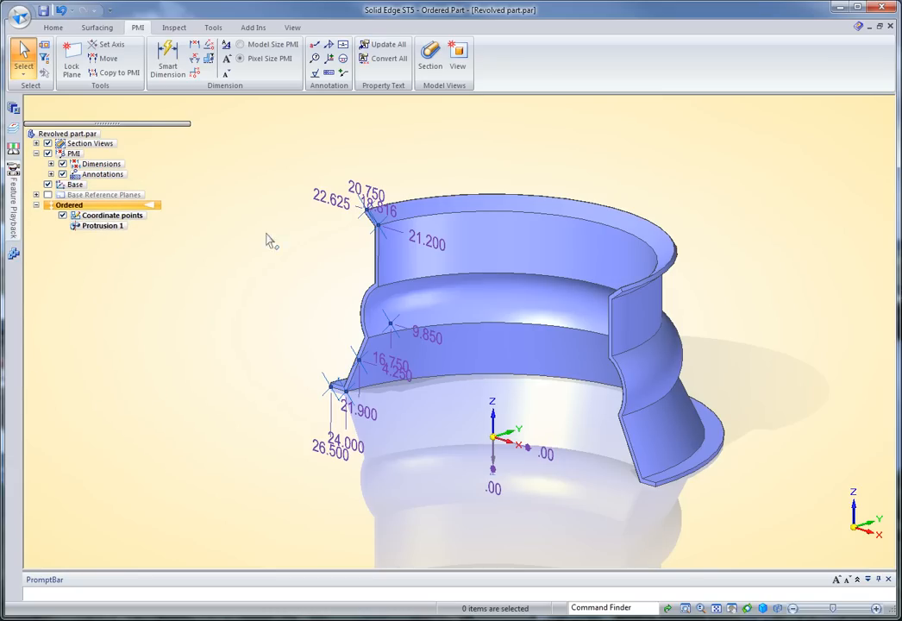
{"action": "mouse_move", "coordinate": [293, 169]}
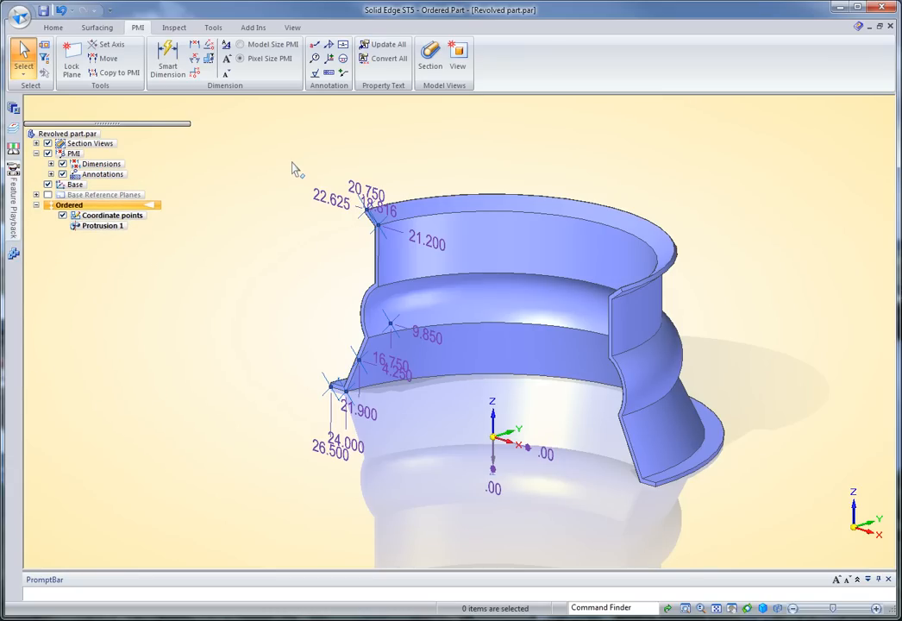